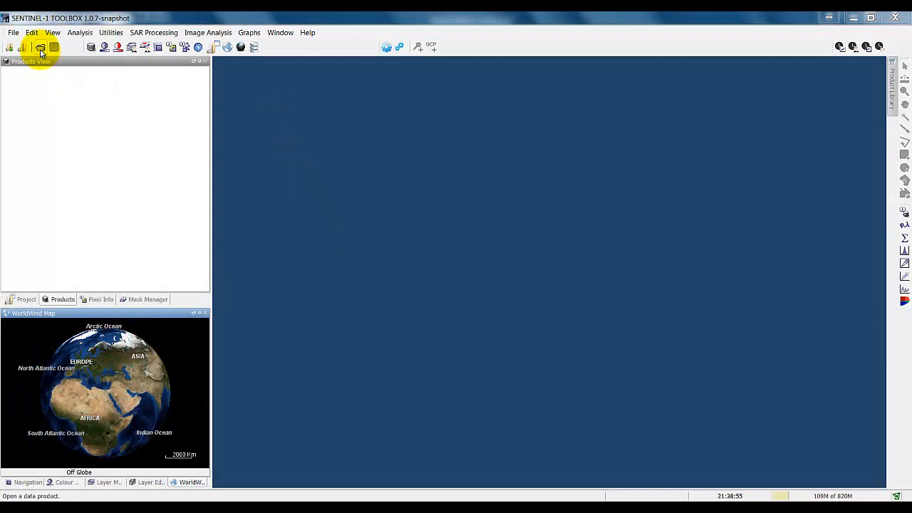
- Open the S1A_EW_GRDH zip product from the Gibraltar folder
{"action": "left_click", "coordinate": [40, 47]}
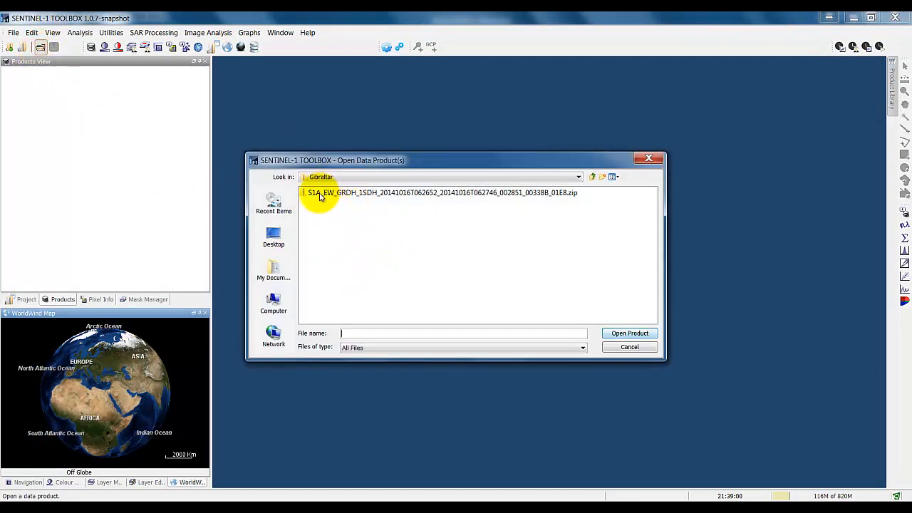
{"action": "mouse_move", "coordinate": [325, 200]}
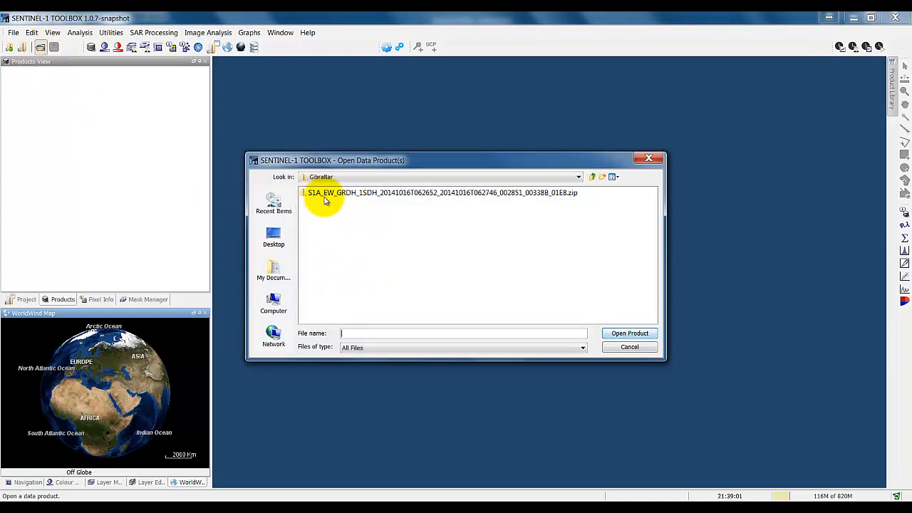
{"action": "mouse_move", "coordinate": [330, 201]}
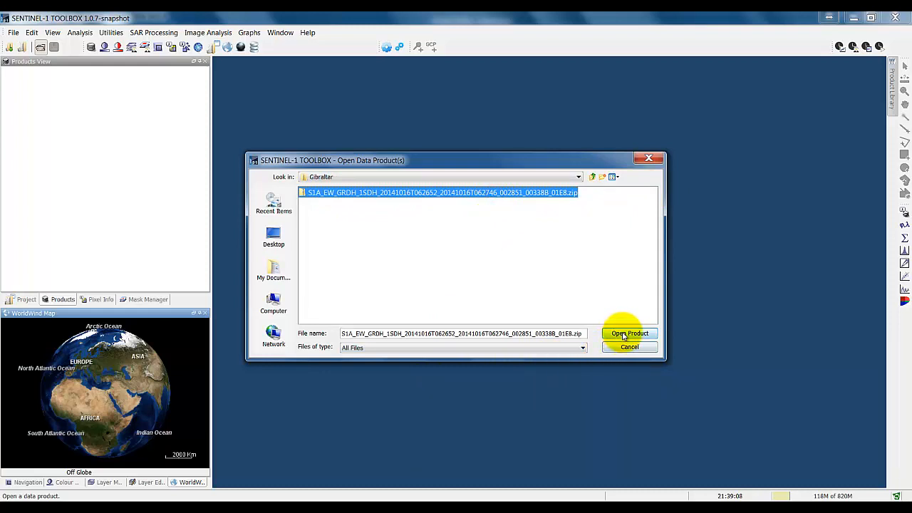
{"action": "left_click", "coordinate": [629, 333]}
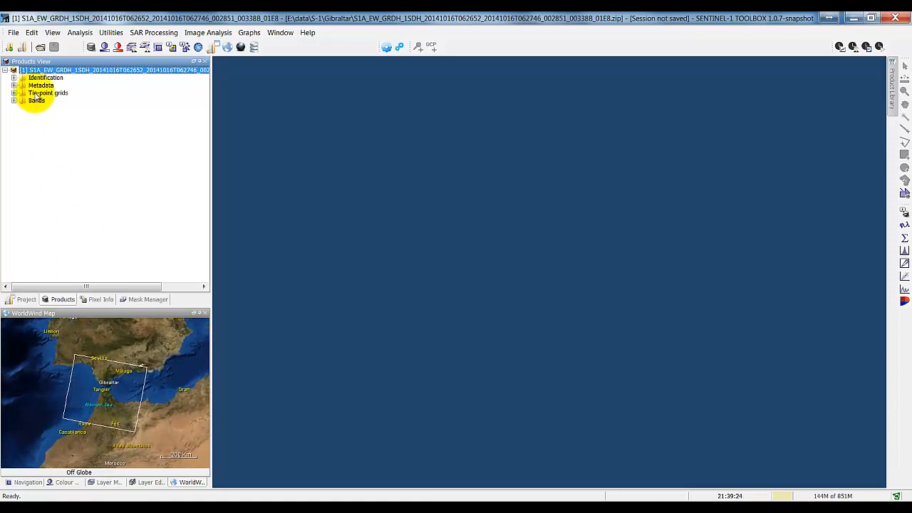
- Expand the product's Identification node and its Bands folder in Products View
{"action": "left_click", "coordinate": [15, 77]}
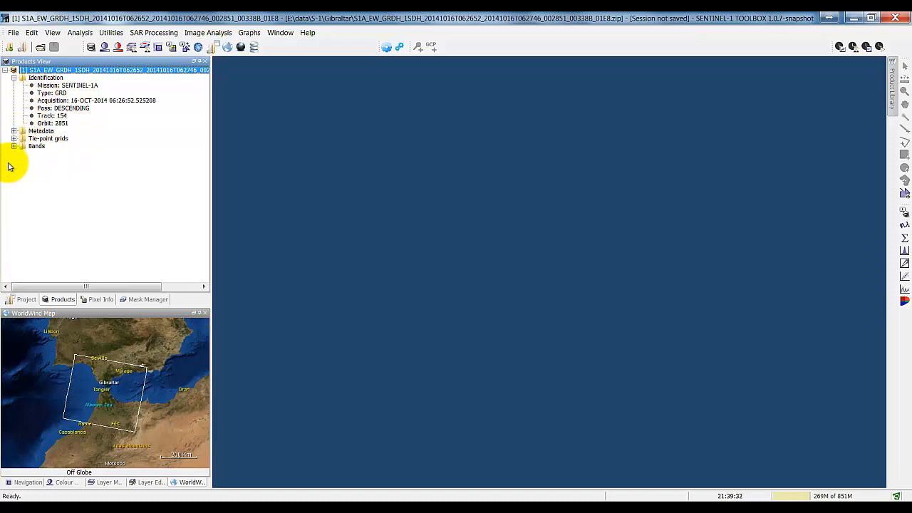
{"action": "left_click", "coordinate": [14, 146]}
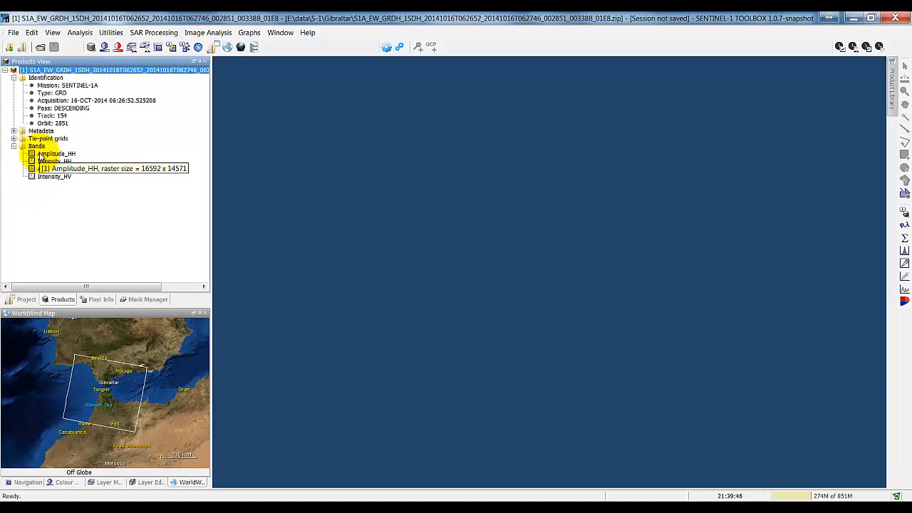
- Open Amplitude_HH as an image, zoom in, view the WorldWind footprint, and pan the scene
{"action": "double_click", "coordinate": [56, 153]}
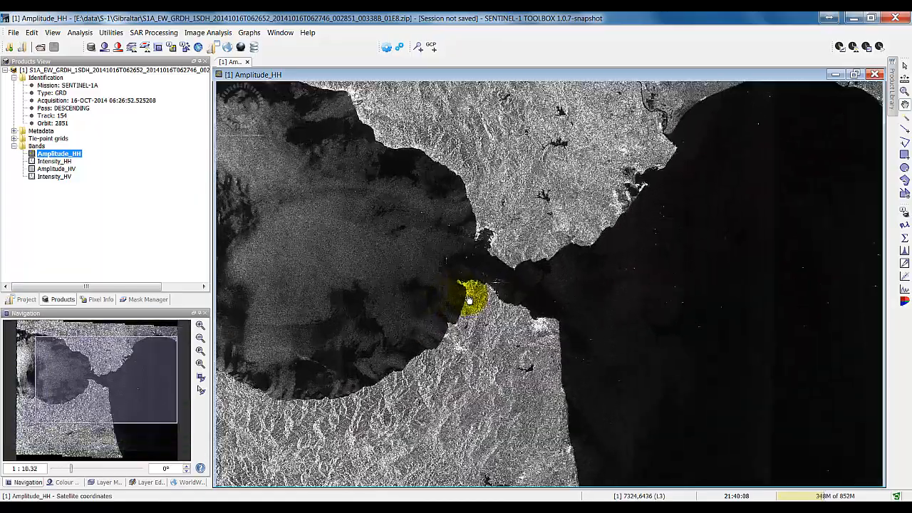
{"action": "scroll", "scroll_direction": "down", "scroll_amount": 3}
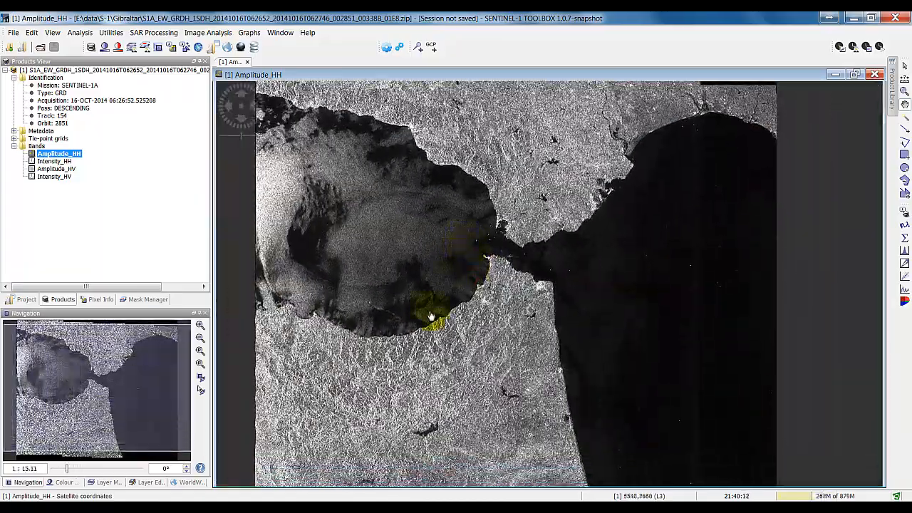
{"action": "left_click", "coordinate": [188, 483]}
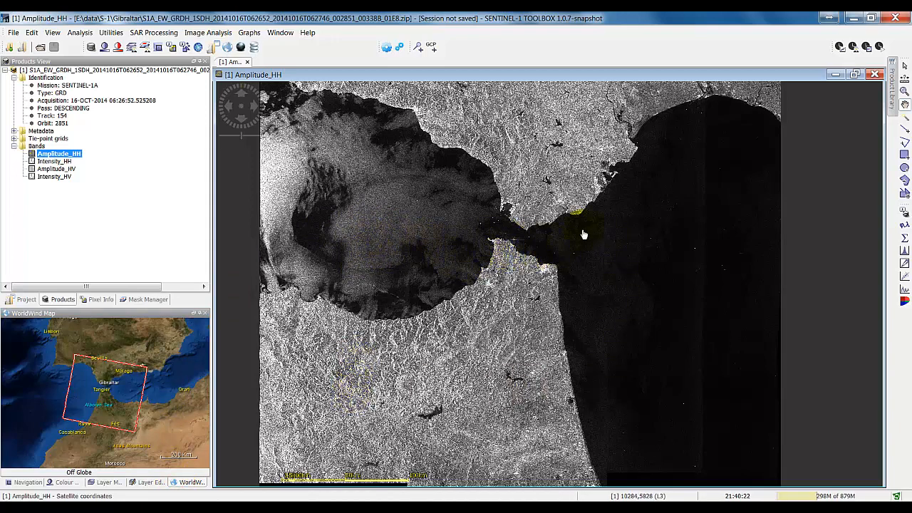
{"action": "mouse_move", "coordinate": [281, 310]}
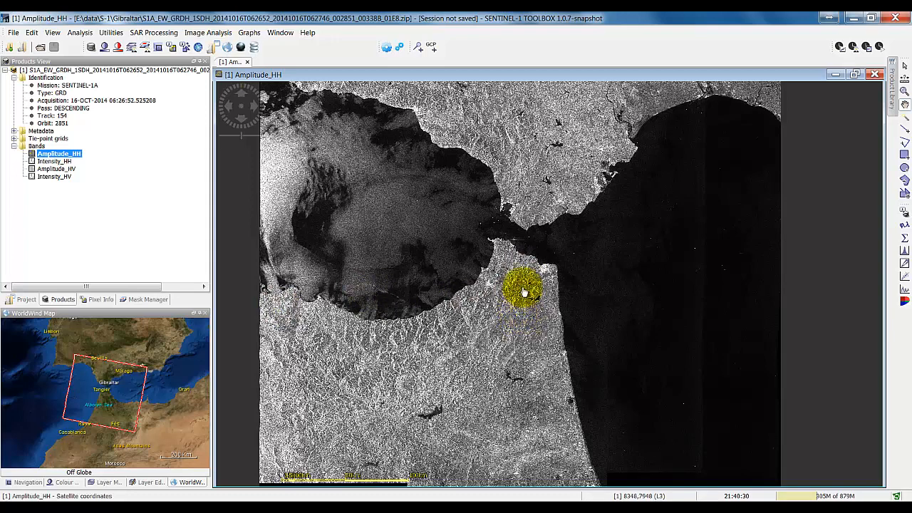
{"action": "left_click_drag", "start_coordinate": [524, 288], "coordinate": [462, 390]}
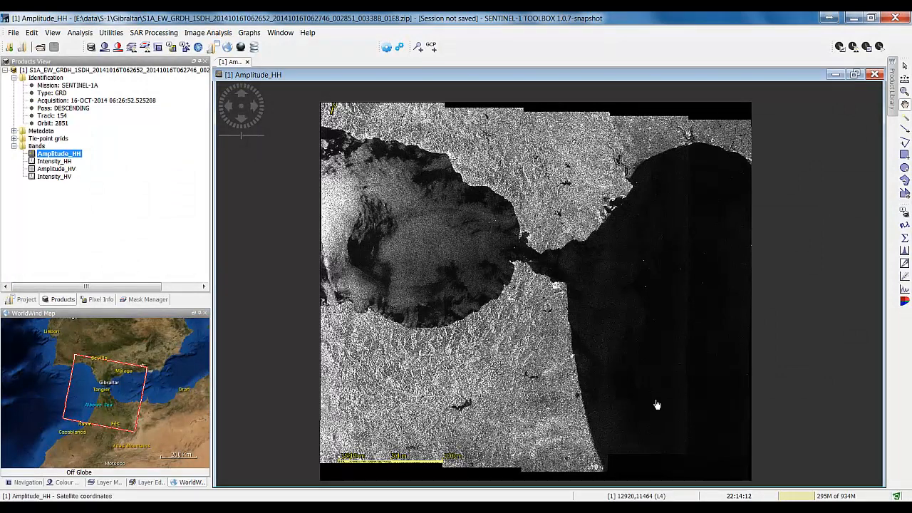
- Open the Calibration dialog from SAR Processing > Radiometric
{"action": "left_click", "coordinate": [390, 196]}
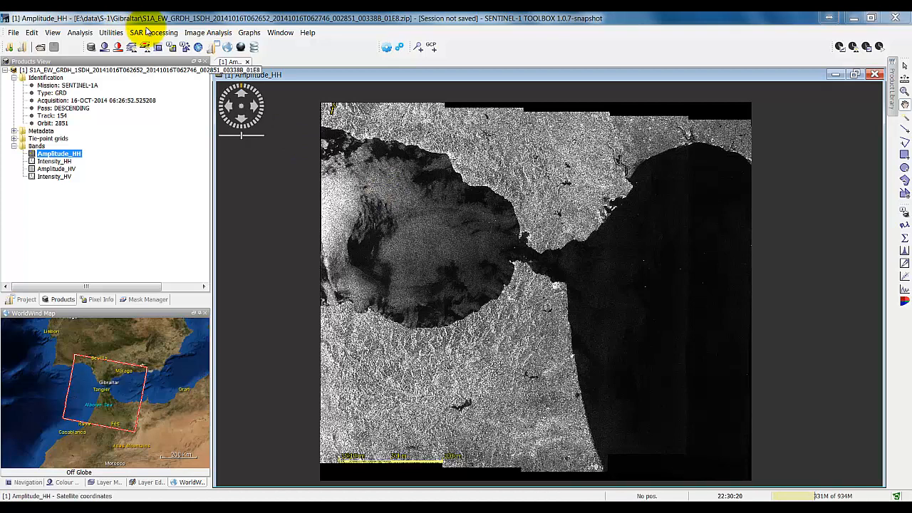
{"action": "left_click", "coordinate": [153, 32]}
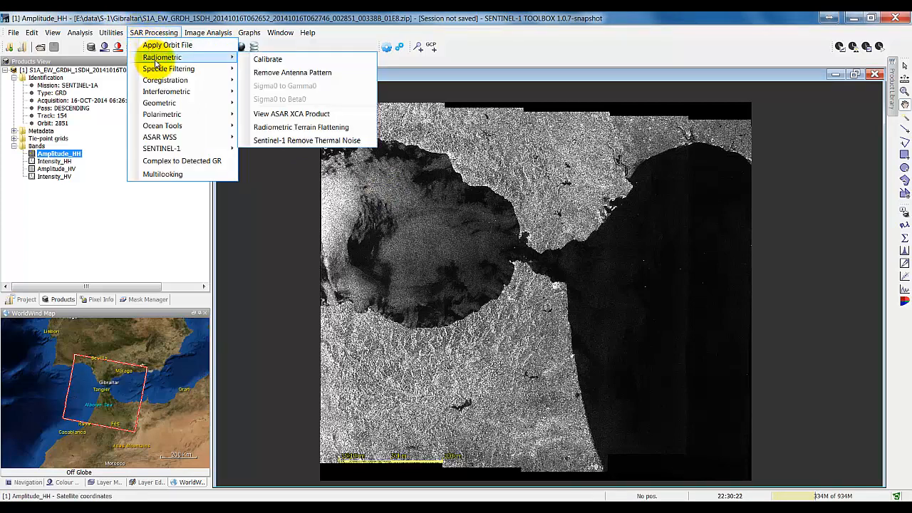
{"action": "mouse_move", "coordinate": [268, 59]}
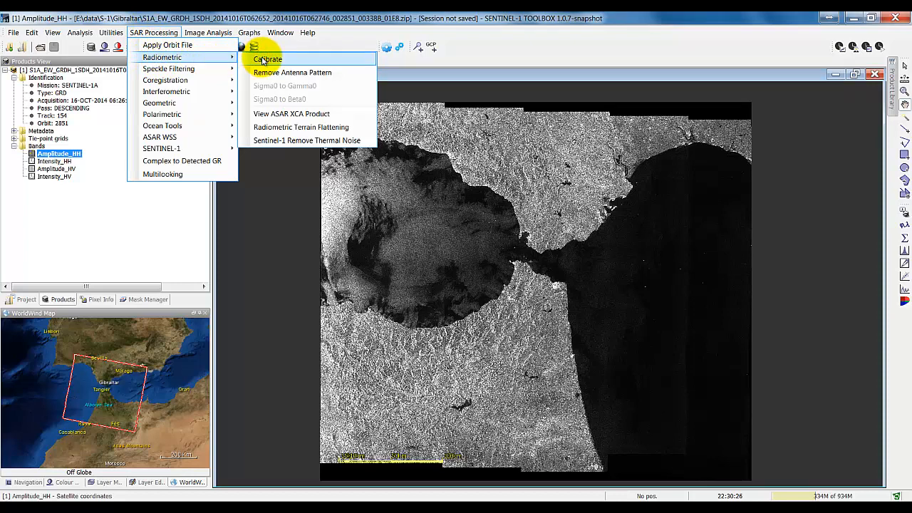
{"action": "left_click", "coordinate": [267, 59]}
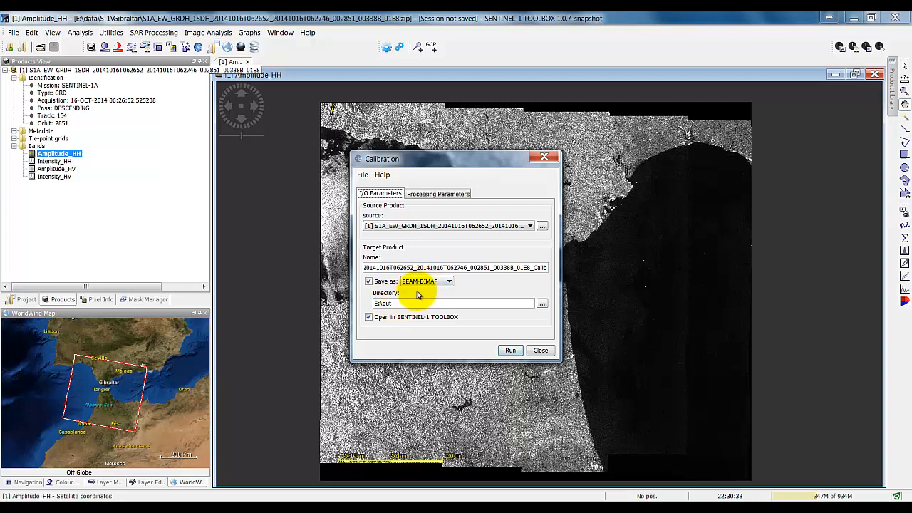
- Calibrate only the HH polarisation to a sigma0 band and run it
{"action": "left_click", "coordinate": [437, 193]}
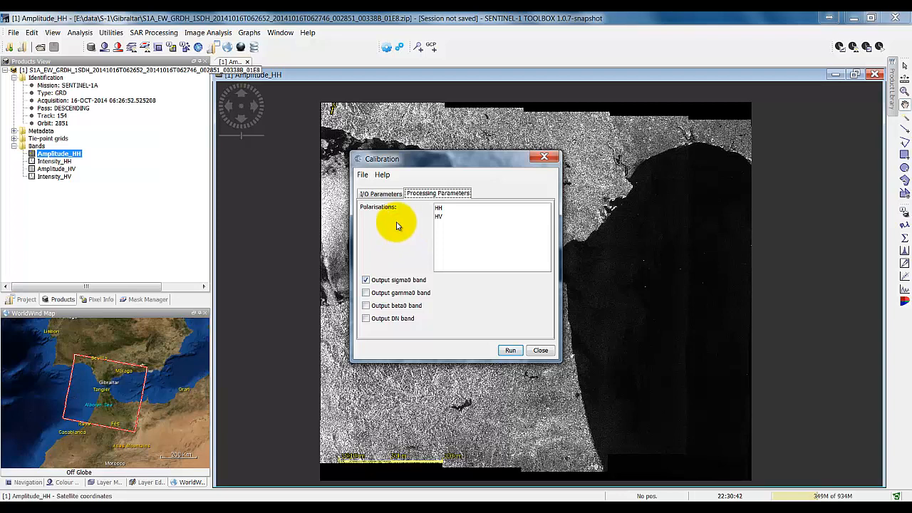
{"action": "left_click", "coordinate": [439, 207]}
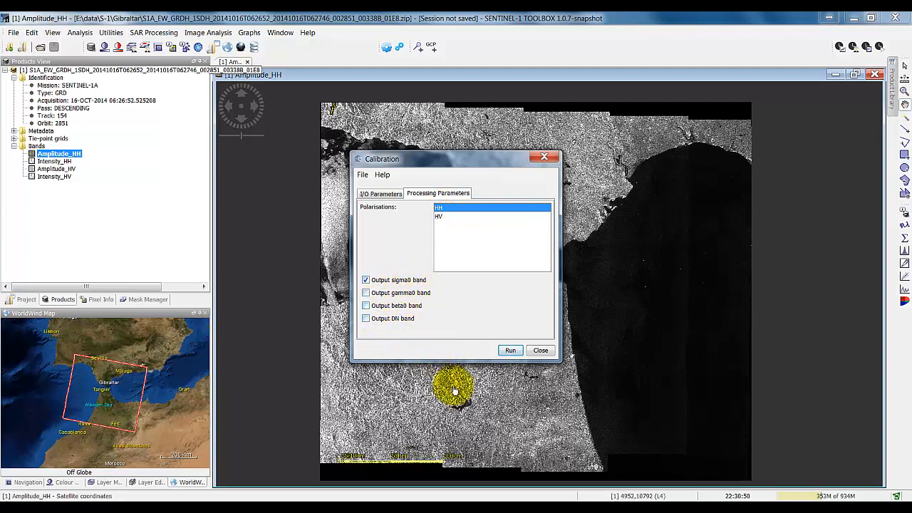
{"action": "left_click", "coordinate": [511, 350]}
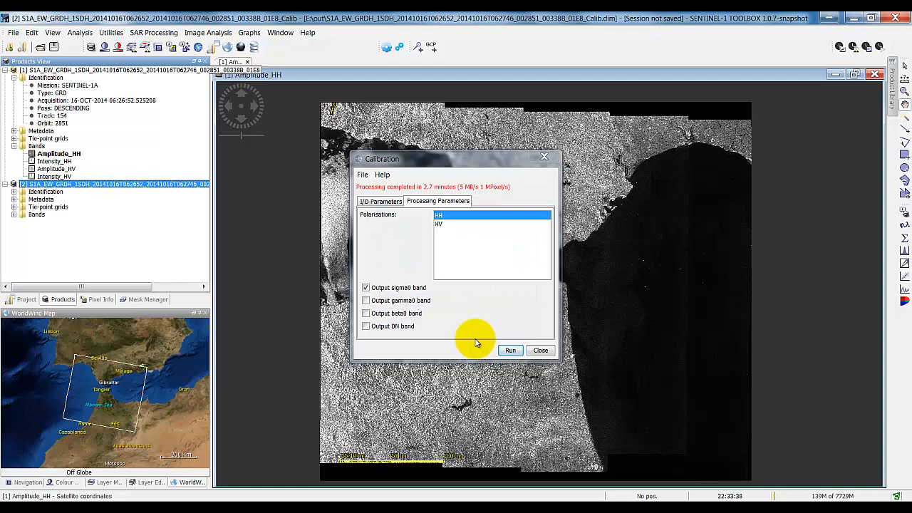
- Close the calibration dialog and display the calibrated product's Sigma0_HH band as an image
{"action": "left_click", "coordinate": [540, 350]}
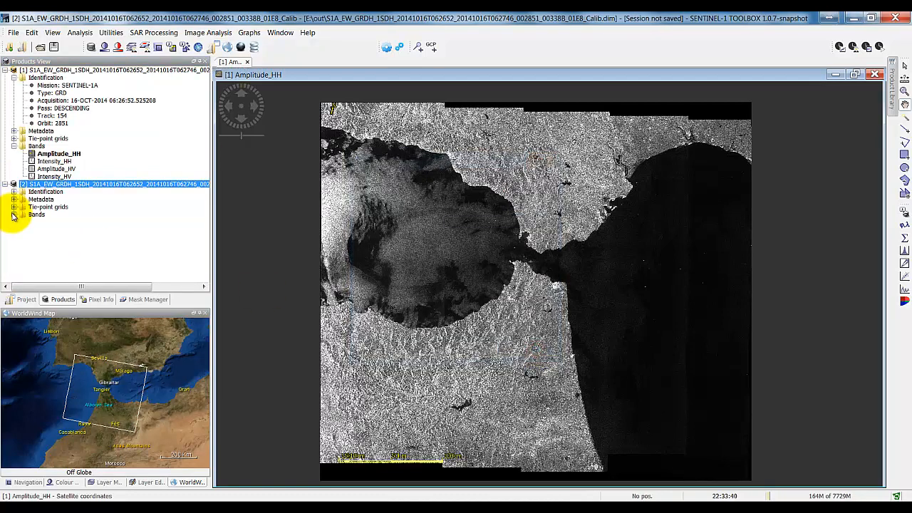
{"action": "left_click", "coordinate": [13, 214]}
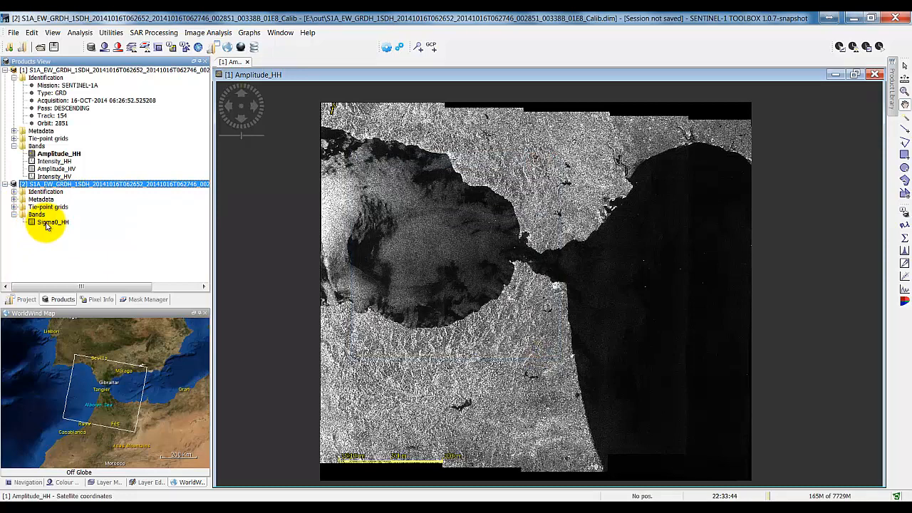
{"action": "double_click", "coordinate": [51, 221]}
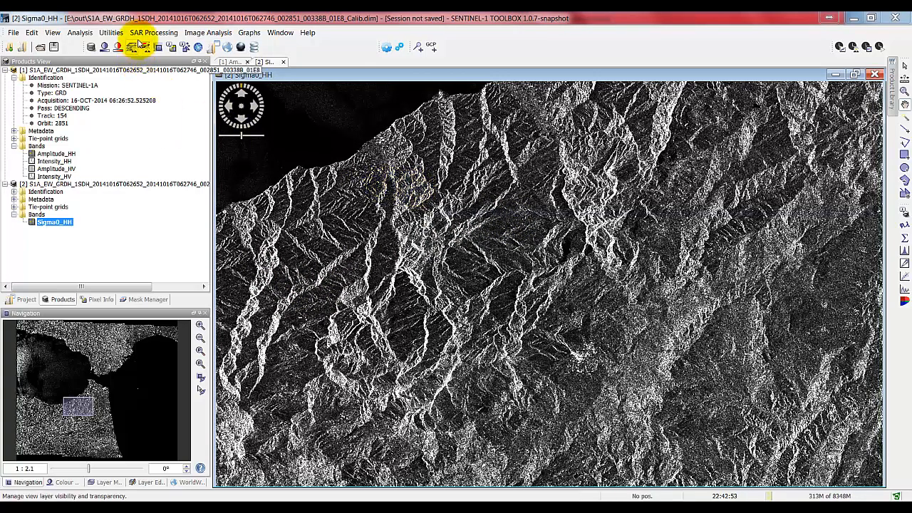
{"action": "left_click", "coordinate": [154, 33]}
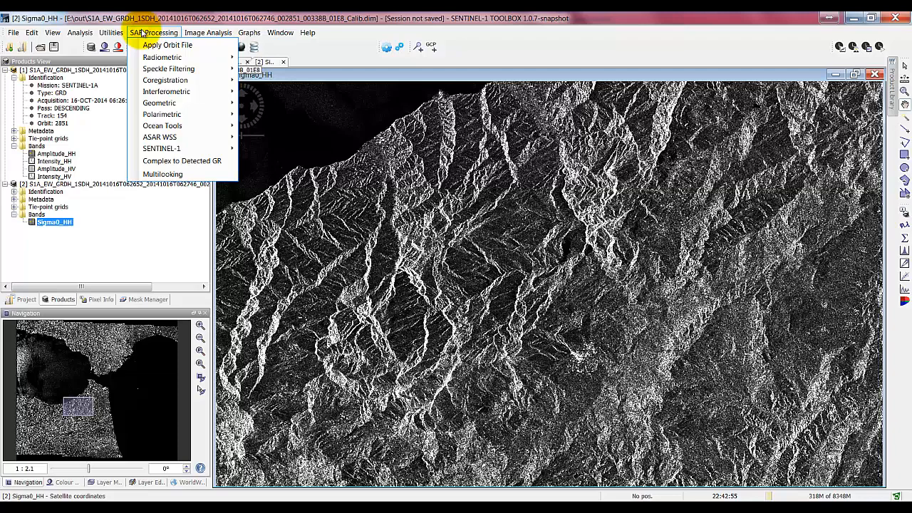
{"action": "mouse_move", "coordinate": [169, 69]}
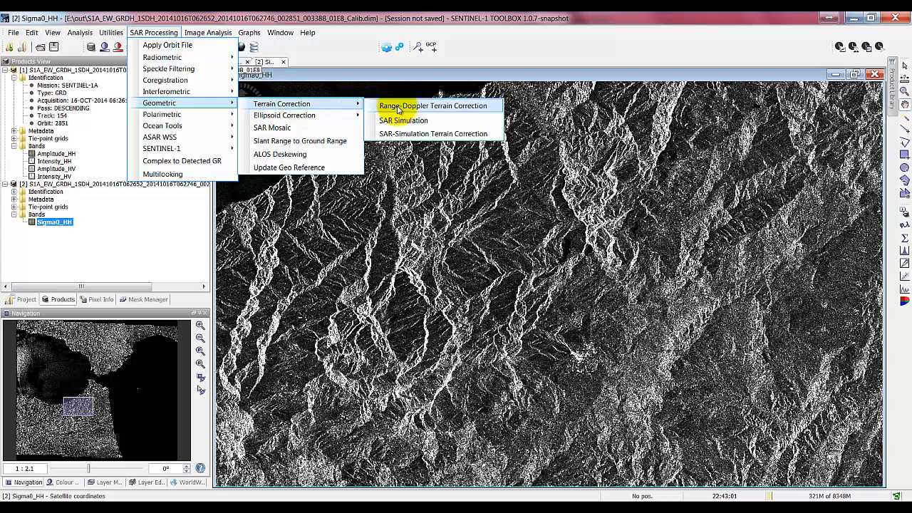
{"action": "mouse_move", "coordinate": [403, 120]}
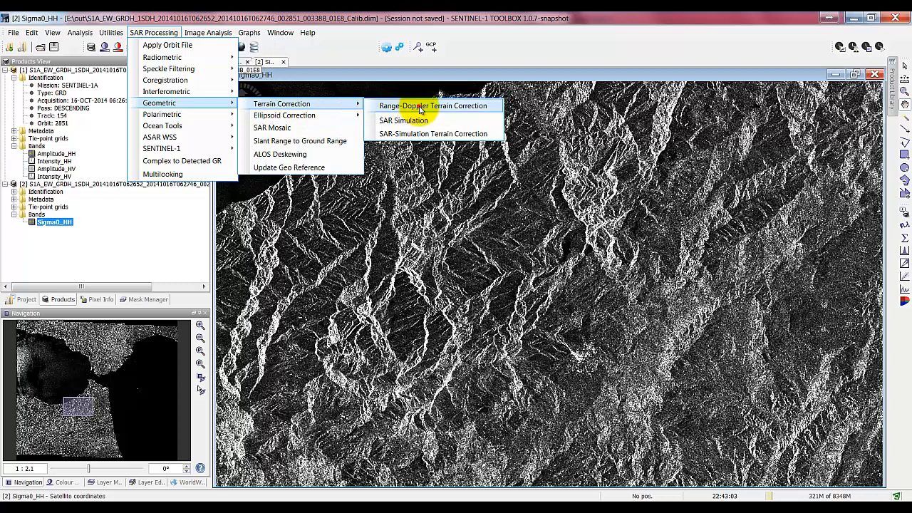
- Open the Range-Doppler Terrain Correction dialog
{"action": "left_click", "coordinate": [433, 106]}
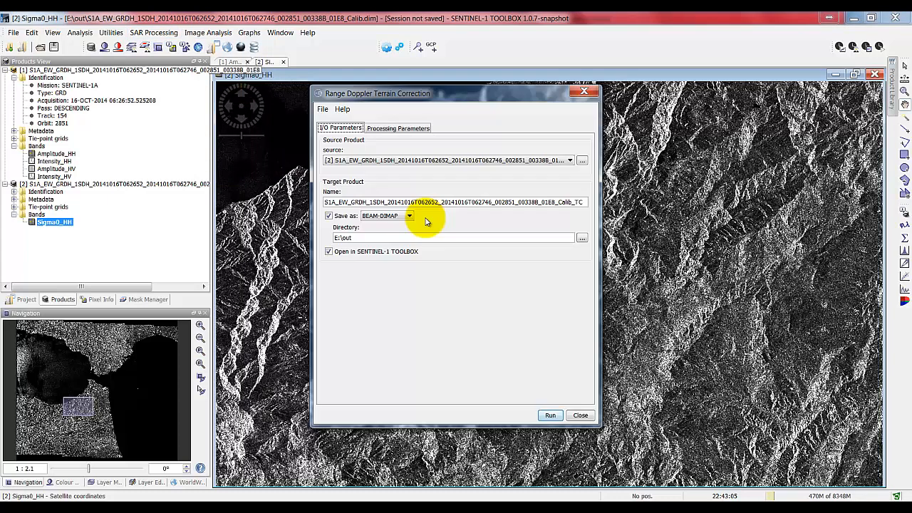
{"action": "mouse_move", "coordinate": [392, 155]}
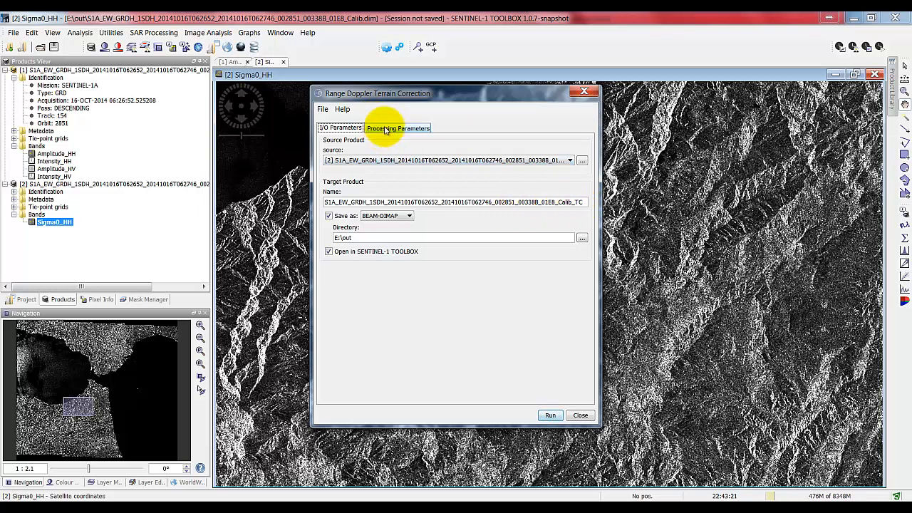
- Terrain-correct the Sigma0_HH band with SRTM 3Sec into WGS84 and run it
{"action": "left_click", "coordinate": [398, 127]}
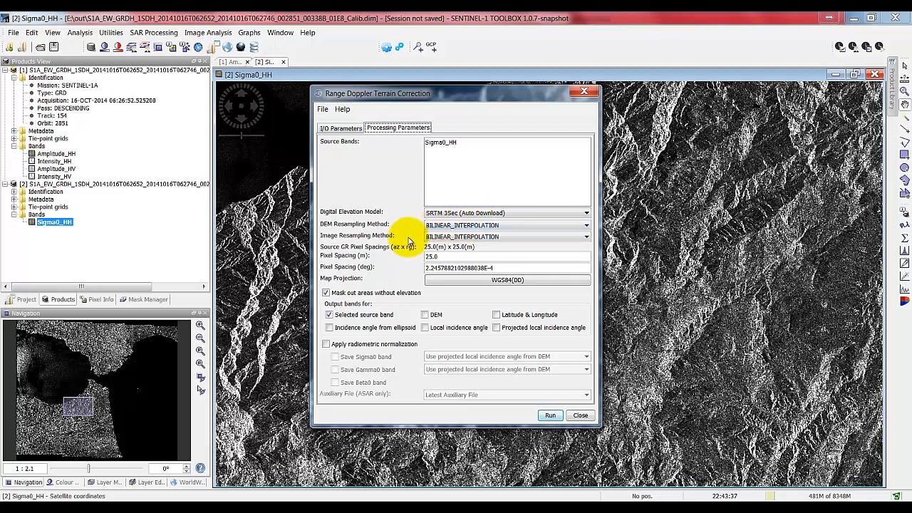
{"action": "mouse_move", "coordinate": [398, 236]}
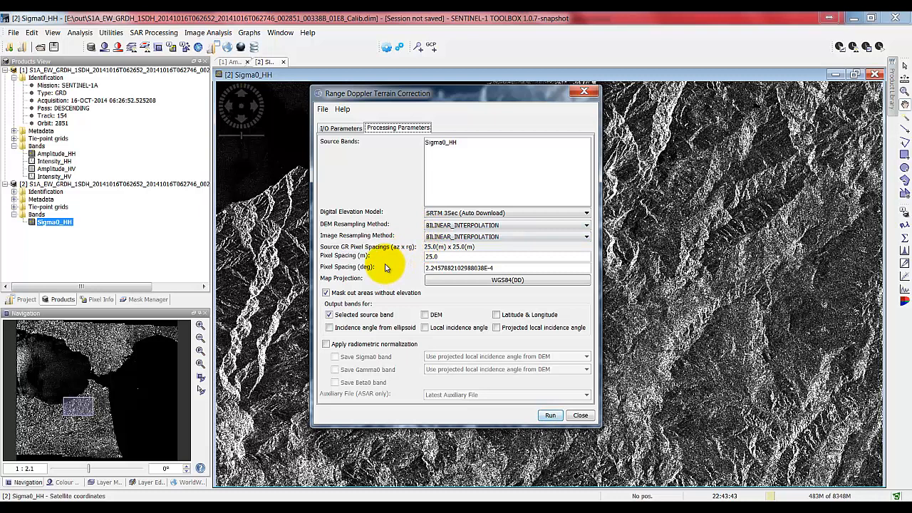
{"action": "mouse_move", "coordinate": [373, 278]}
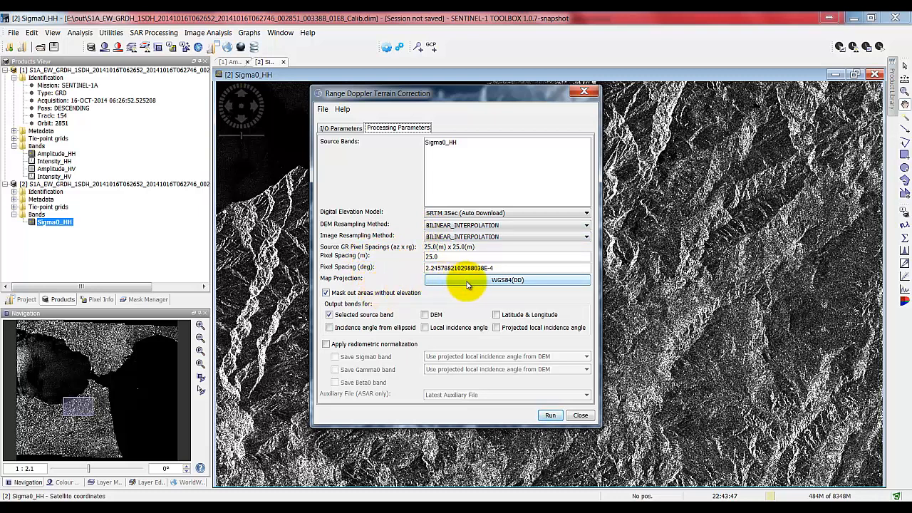
{"action": "mouse_move", "coordinate": [475, 285]}
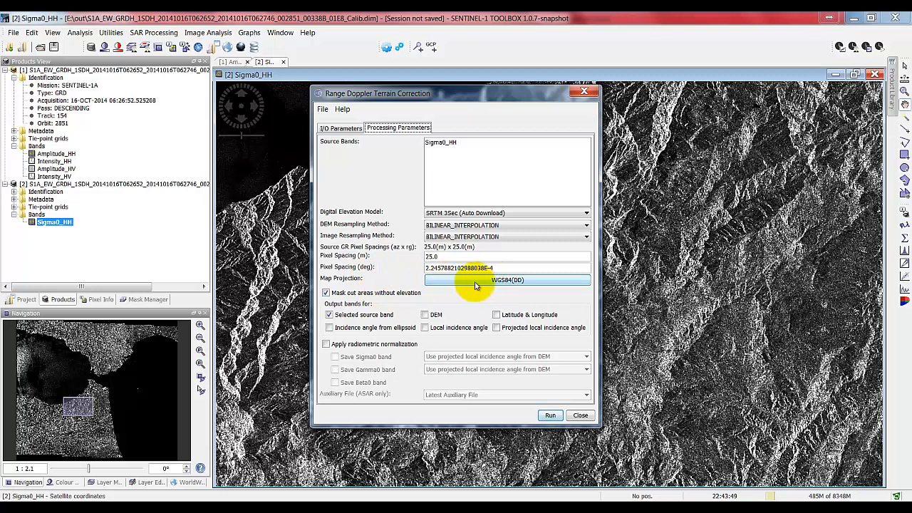
{"action": "mouse_move", "coordinate": [488, 288]}
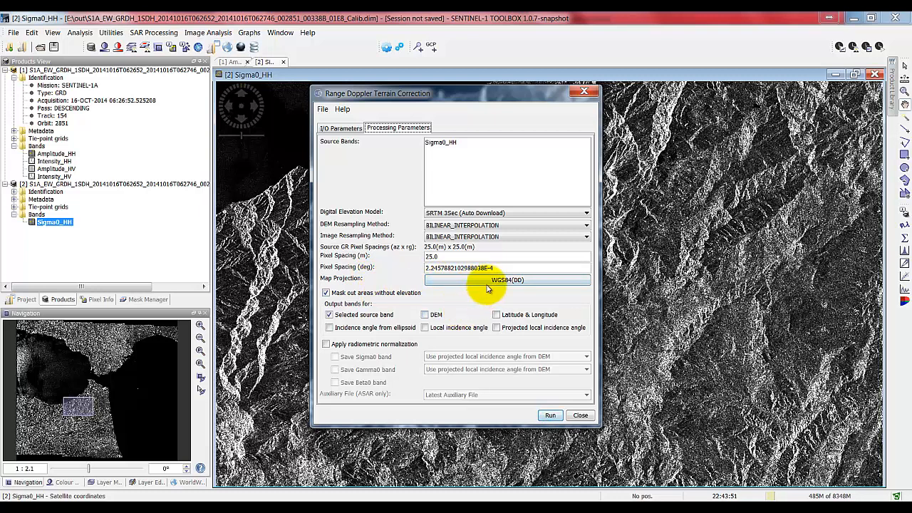
{"action": "mouse_move", "coordinate": [439, 289]}
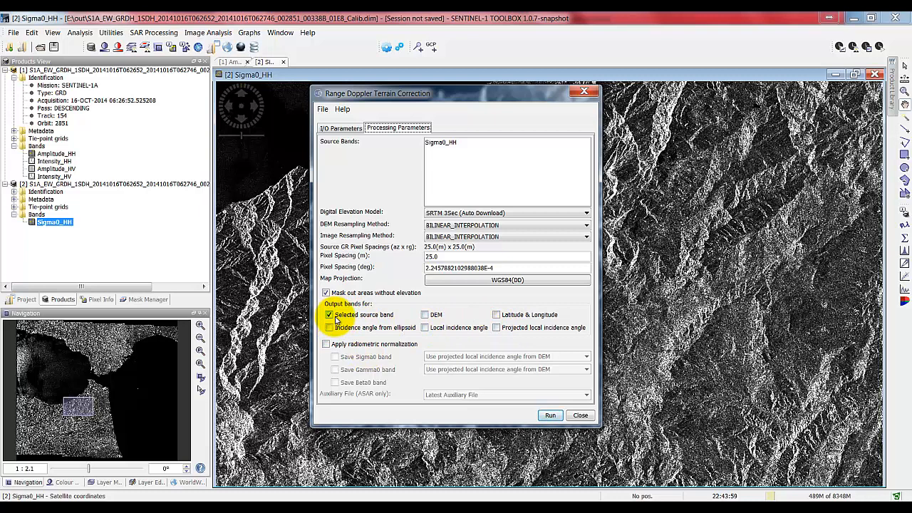
{"action": "left_click", "coordinate": [330, 327]}
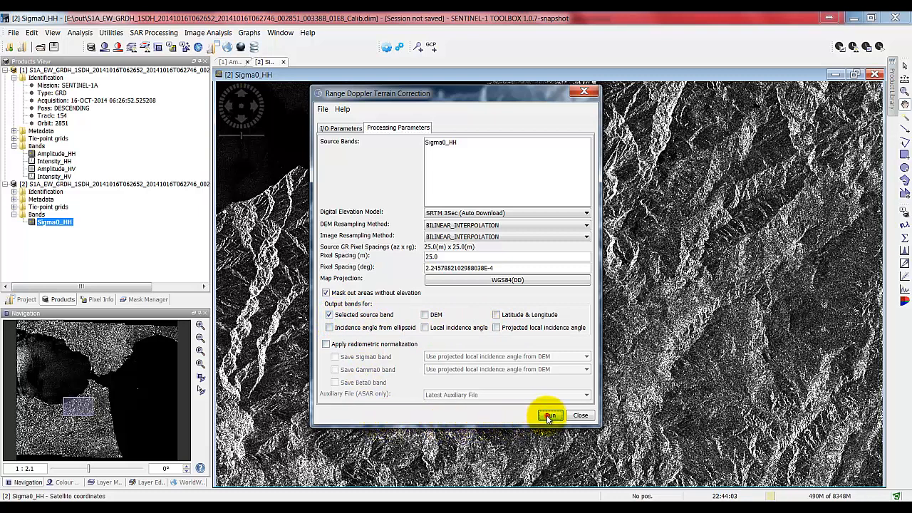
{"action": "left_click", "coordinate": [549, 415]}
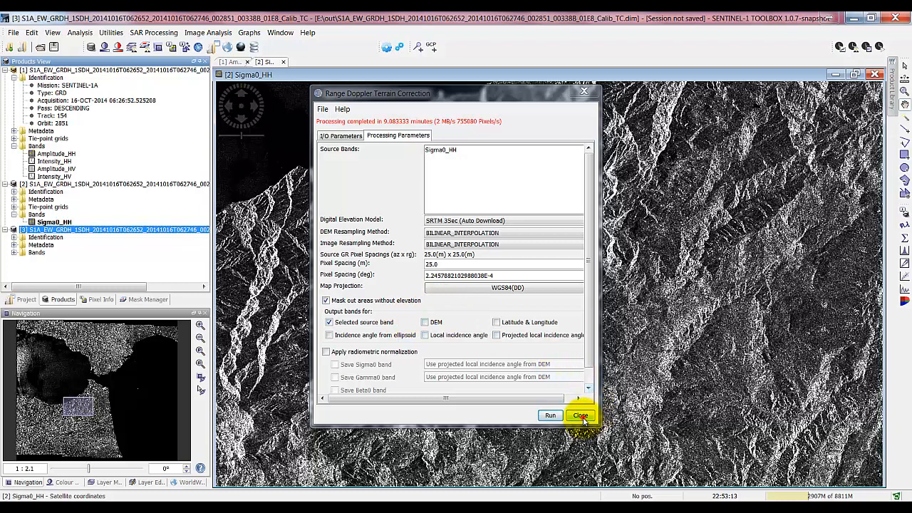
- Close the dialog and display product [3]'s terrain-corrected Sigma0_HH band
{"action": "left_click", "coordinate": [580, 416]}
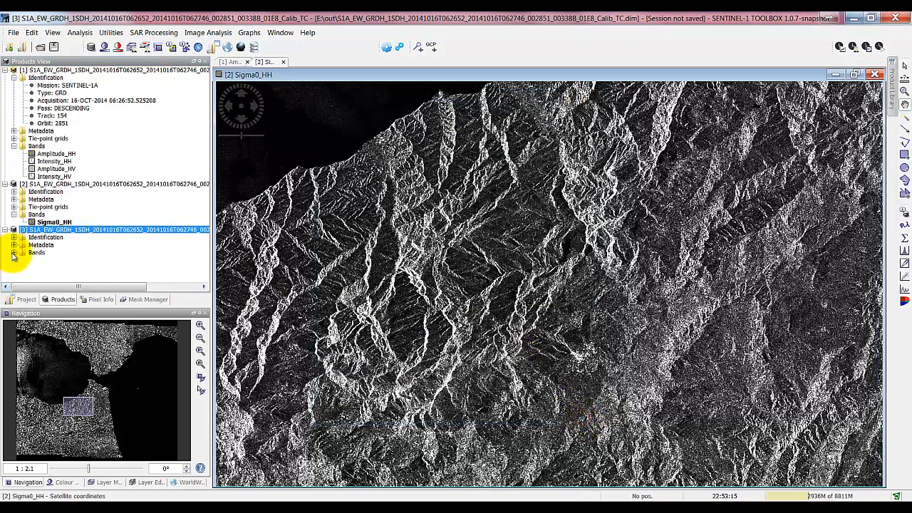
{"action": "double_click", "coordinate": [53, 260]}
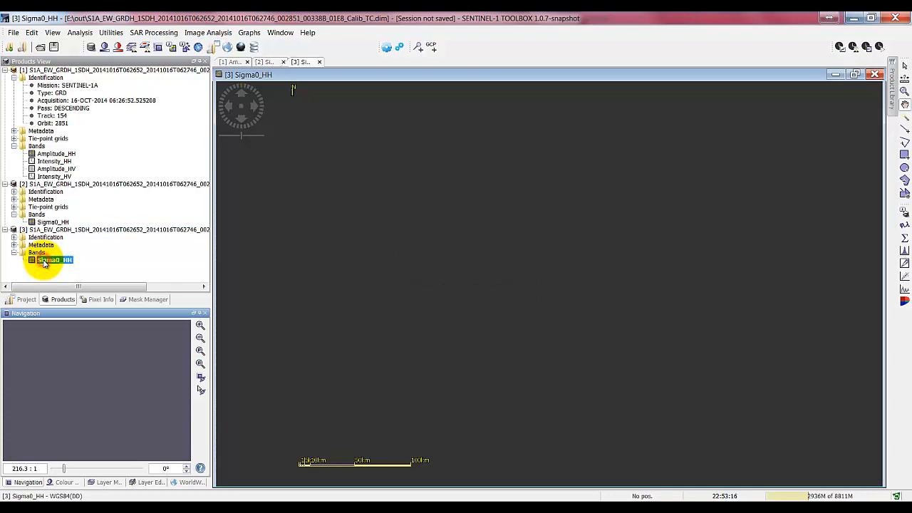
{"action": "double_click", "coordinate": [54, 260]}
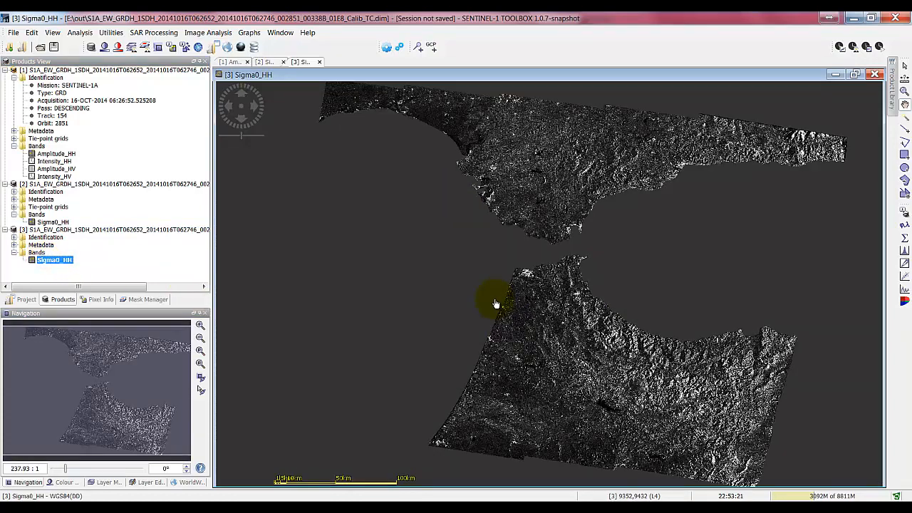
{"action": "mouse_move", "coordinate": [346, 198]}
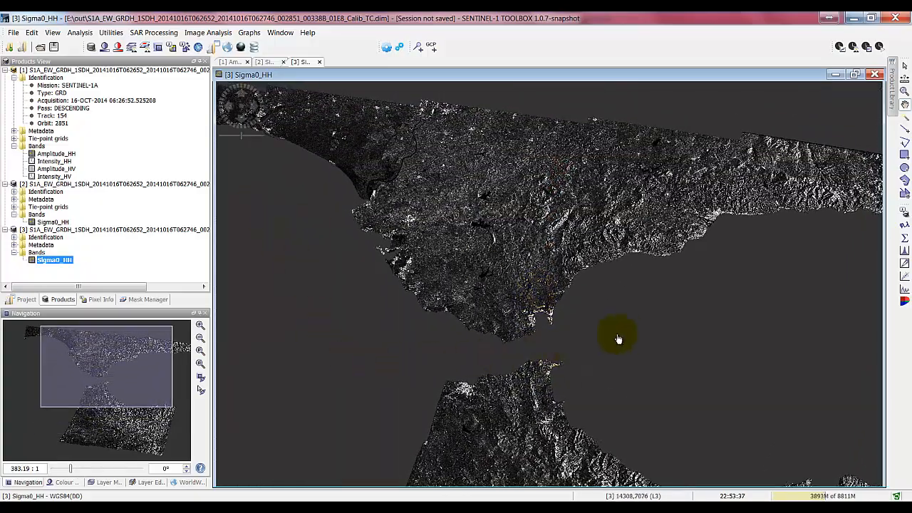
{"action": "mouse_move", "coordinate": [584, 351]}
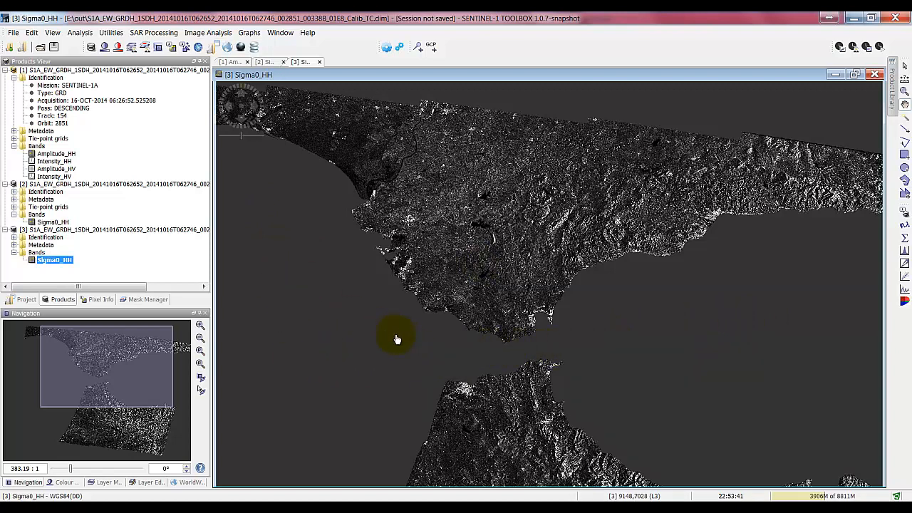
{"action": "mouse_move", "coordinate": [363, 351]}
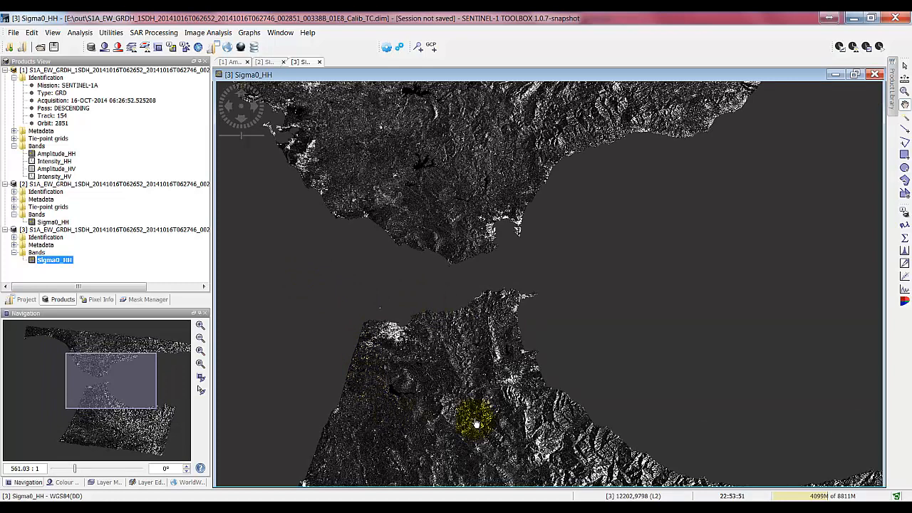
{"action": "mouse_move", "coordinate": [515, 365]}
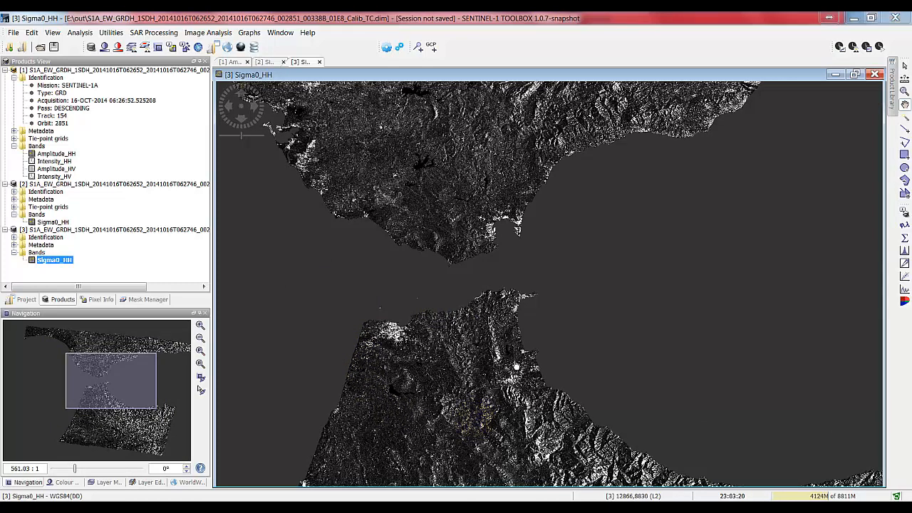